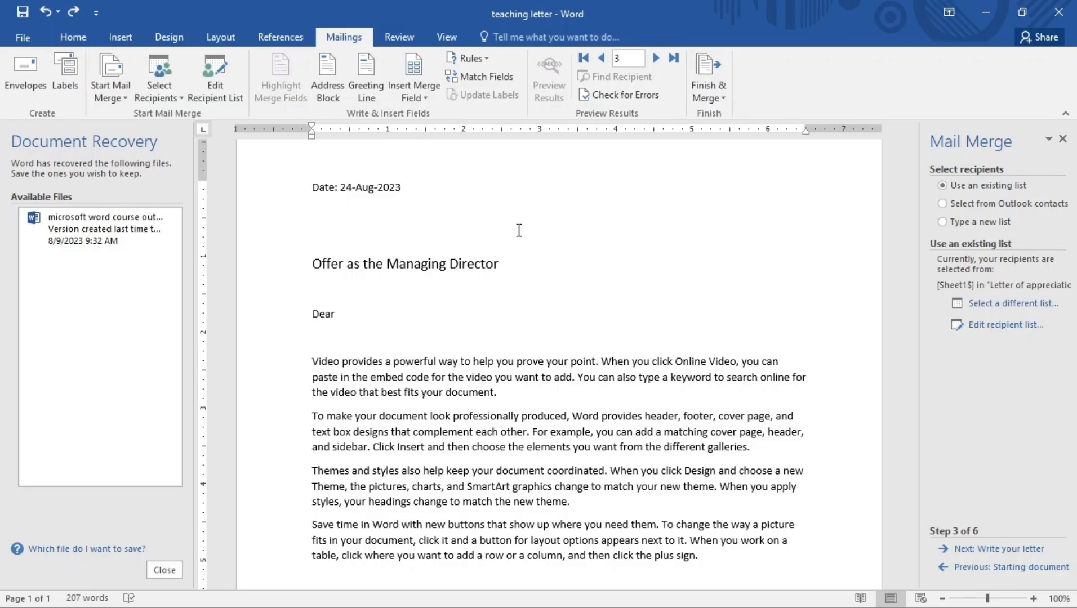
# Launch the Step-by-Step Mail Merge Wizard from Mailings > Start Mail Merge
pyautogui.click(498, 263)
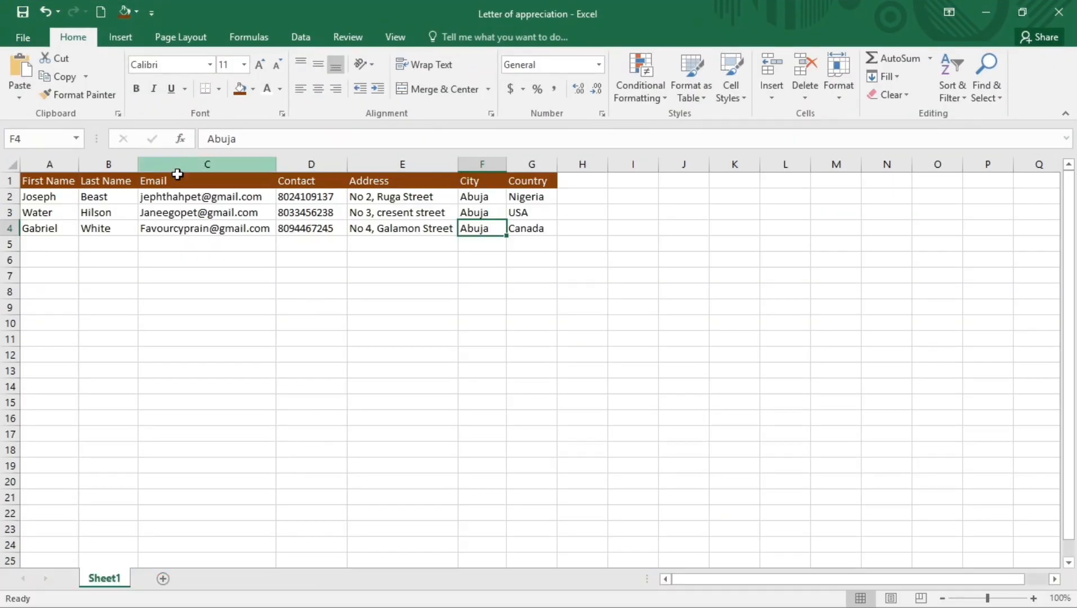
pyautogui.moveTo(50, 210)
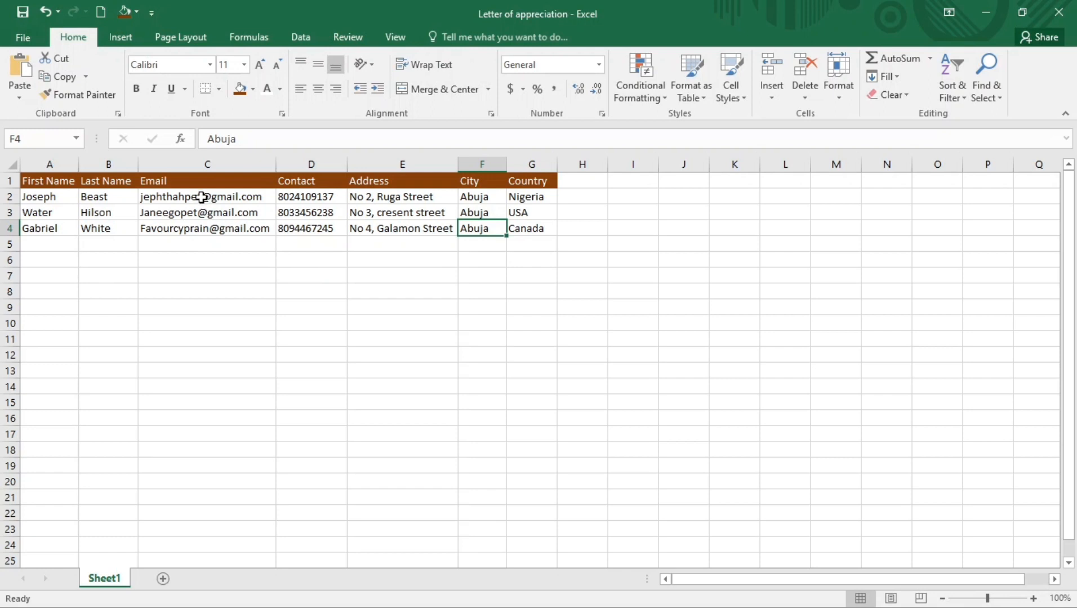
pyautogui.click(205, 197)
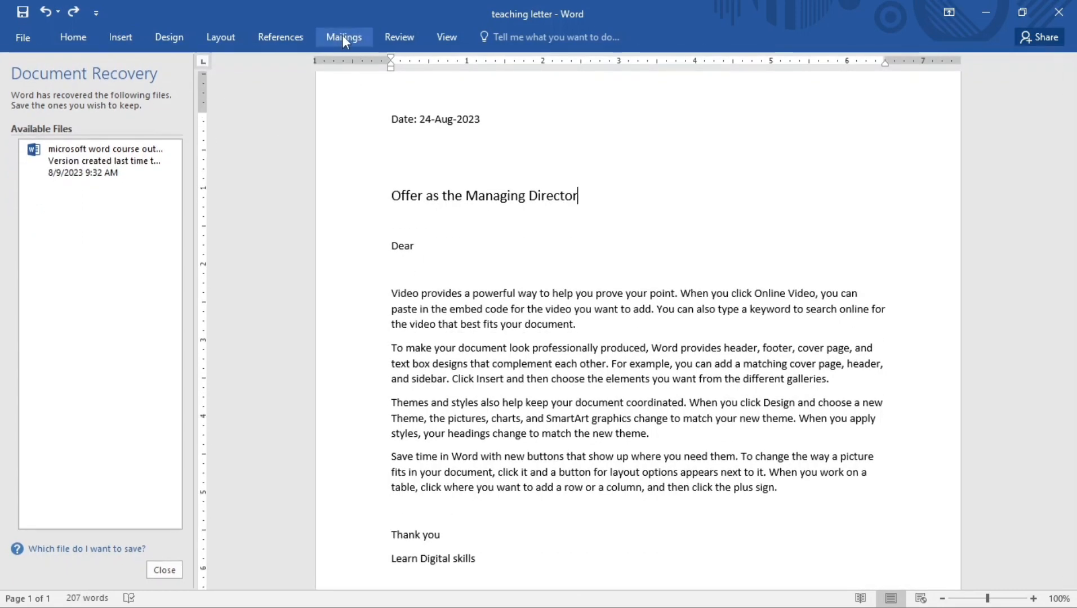
pyautogui.click(343, 36)
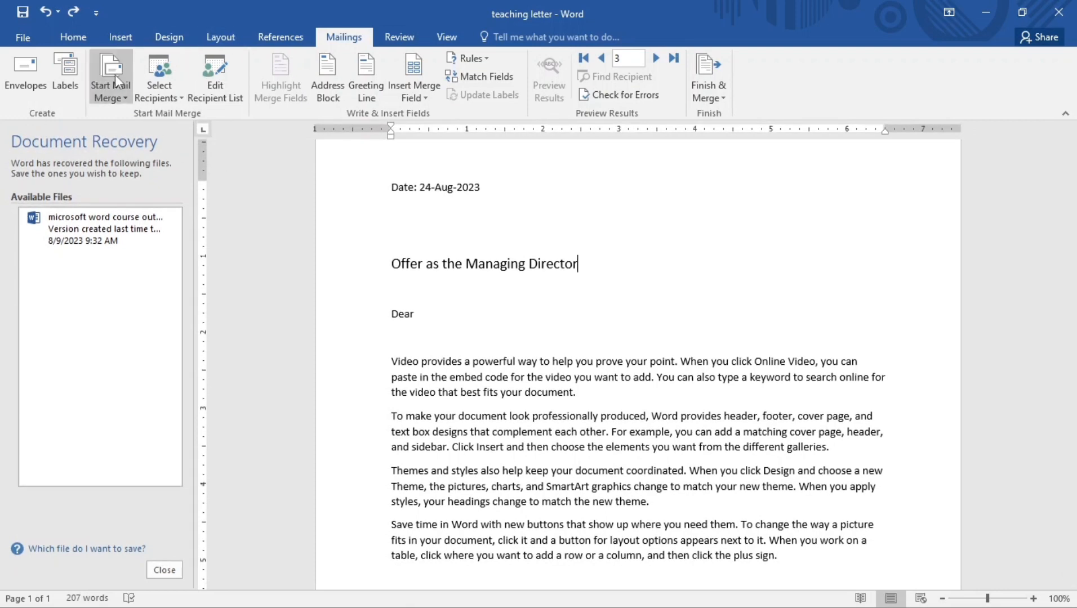
pyautogui.click(111, 79)
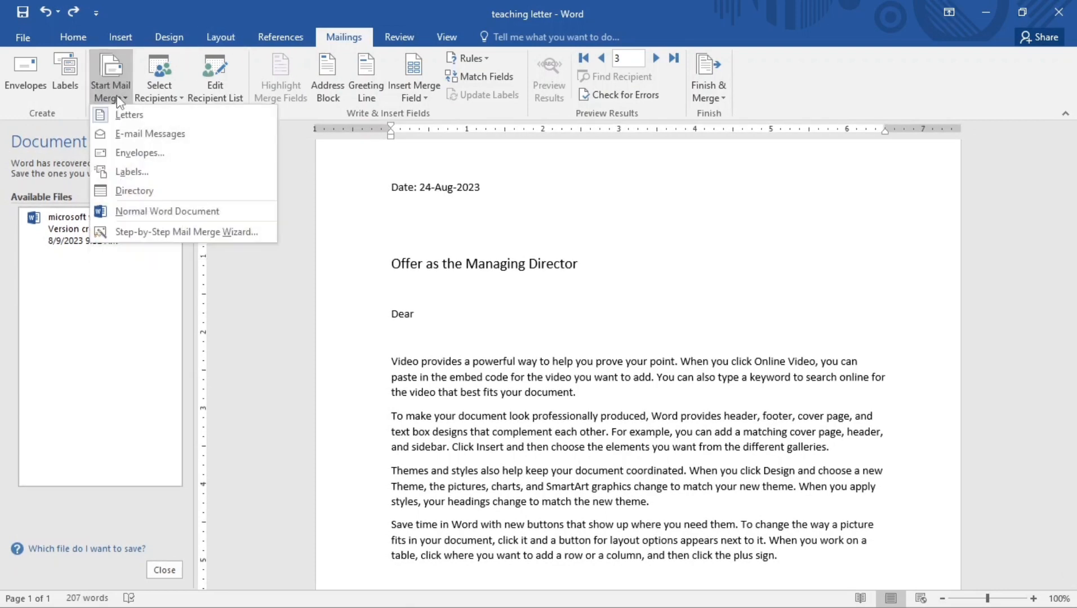
pyautogui.moveTo(160, 236)
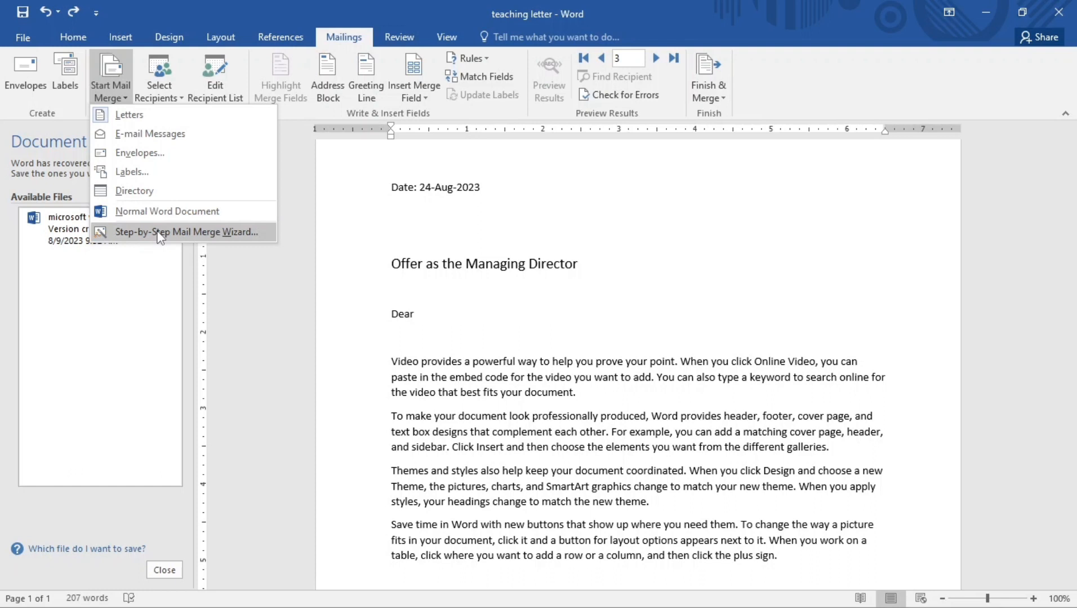
pyautogui.moveTo(188, 219)
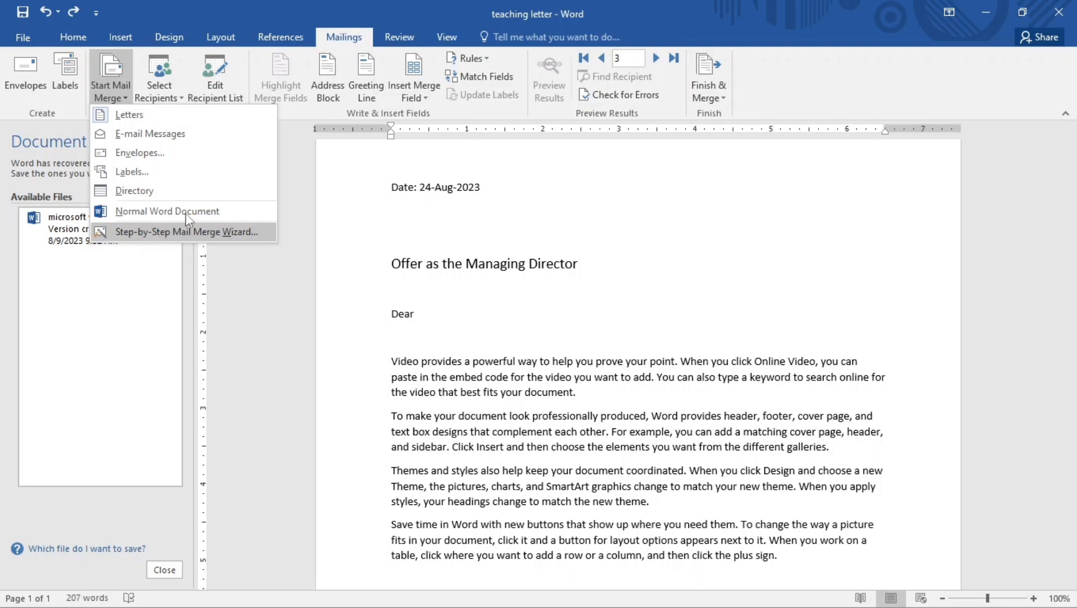
pyautogui.moveTo(129, 118)
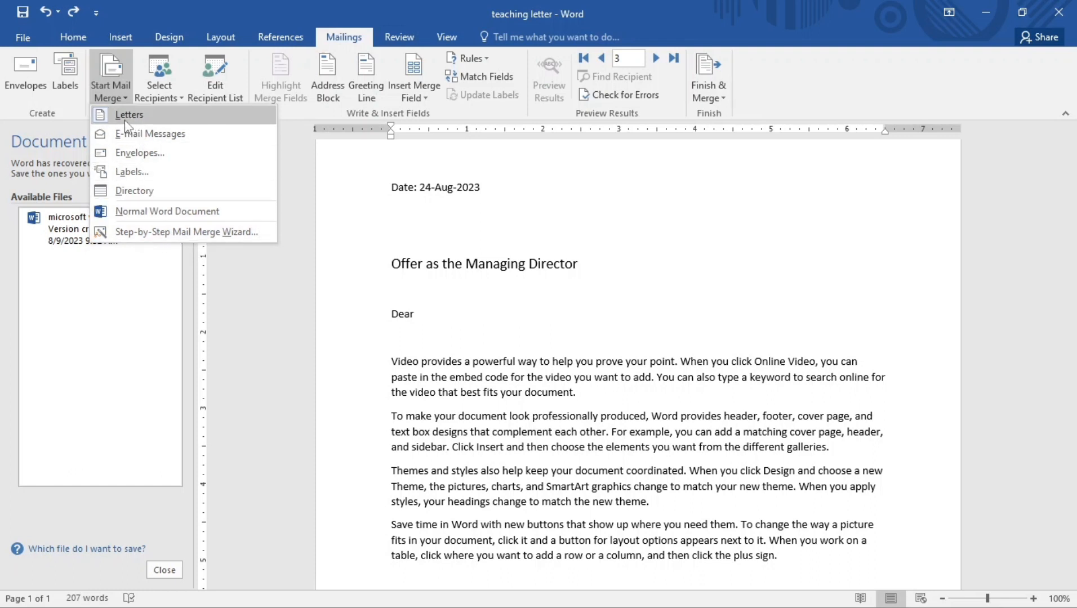
pyautogui.moveTo(173, 197)
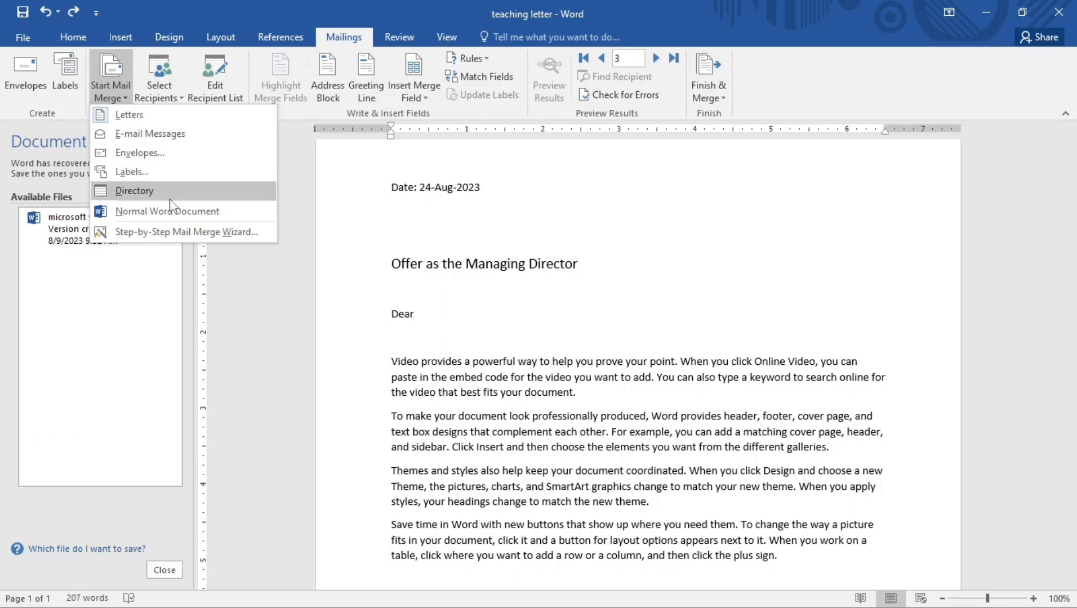
pyautogui.moveTo(157, 232)
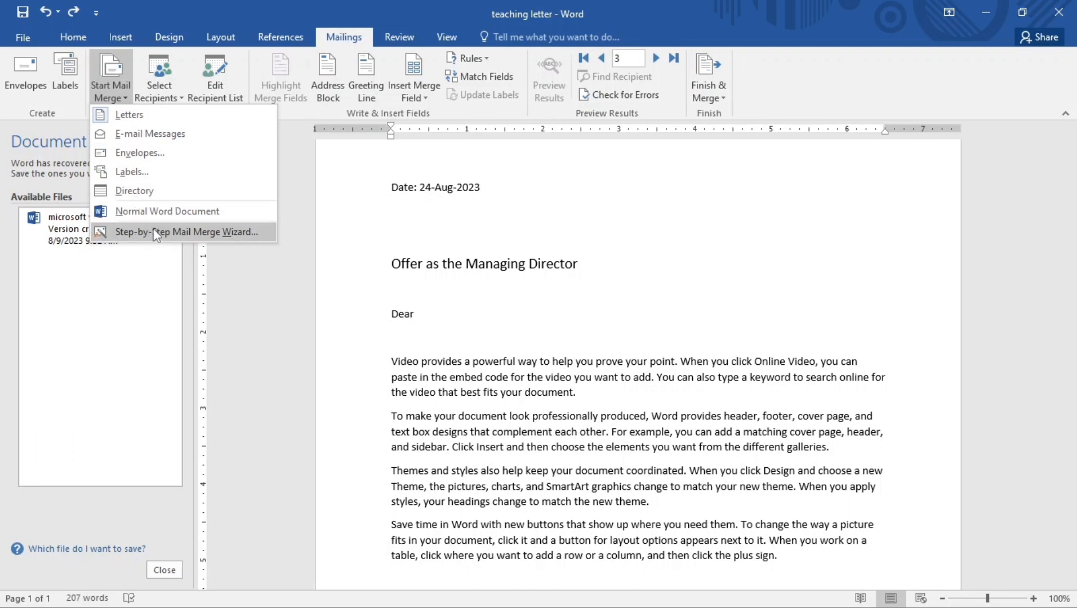
pyautogui.click(180, 232)
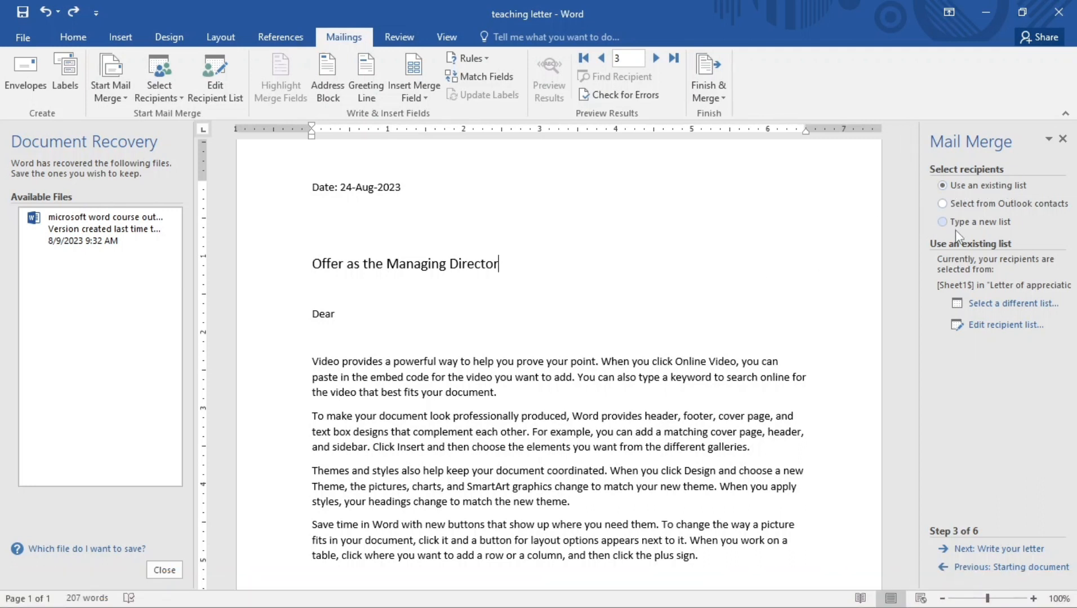
pyautogui.moveTo(970, 230)
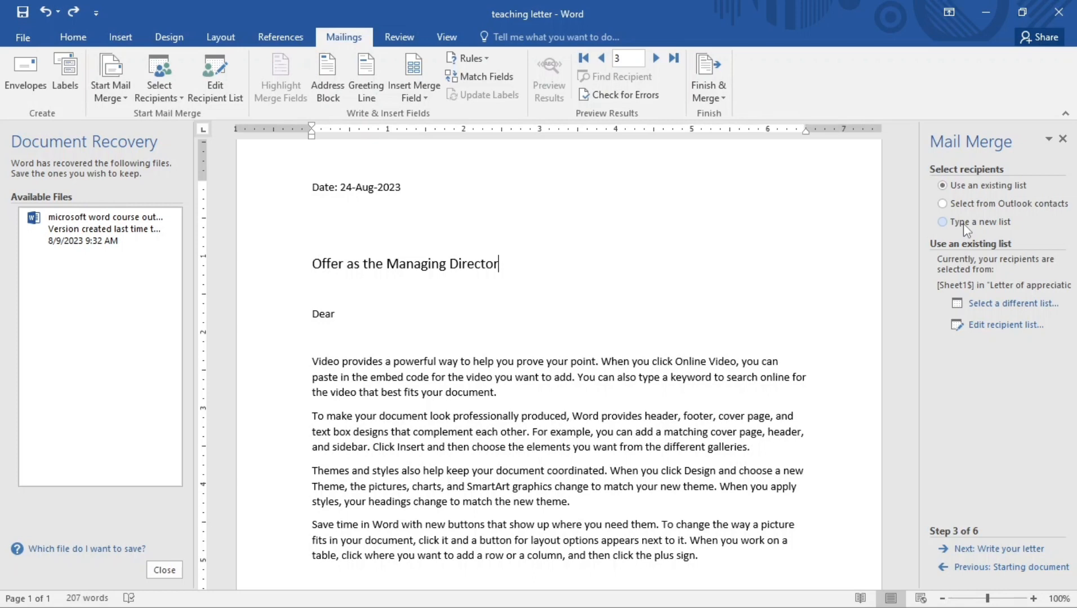
pyautogui.moveTo(1001, 303)
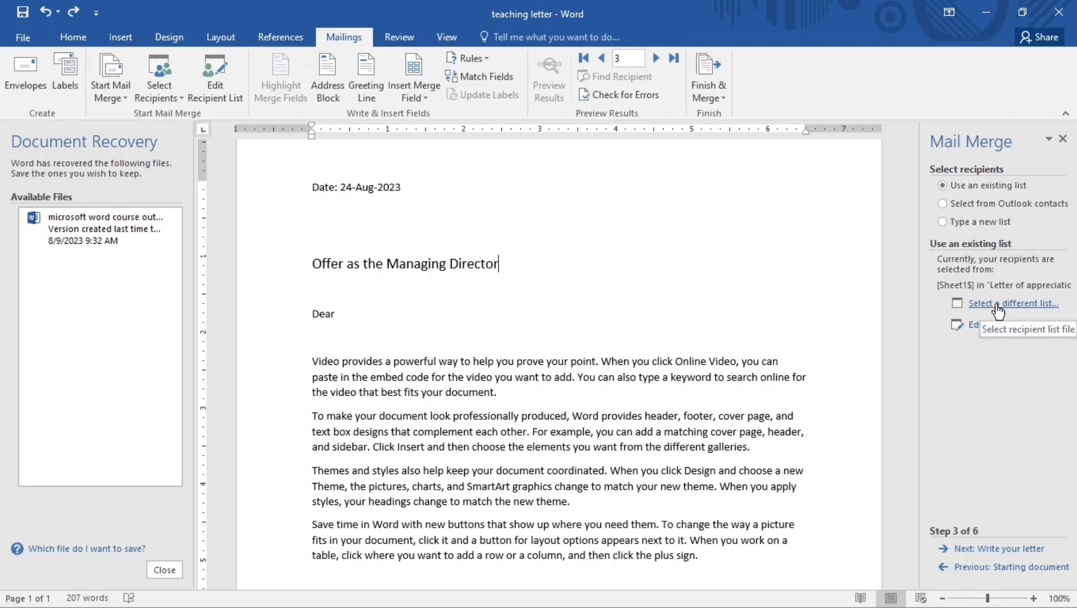
# Open the Select Data Source dialog via 'Select a different list...'
pyautogui.click(996, 303)
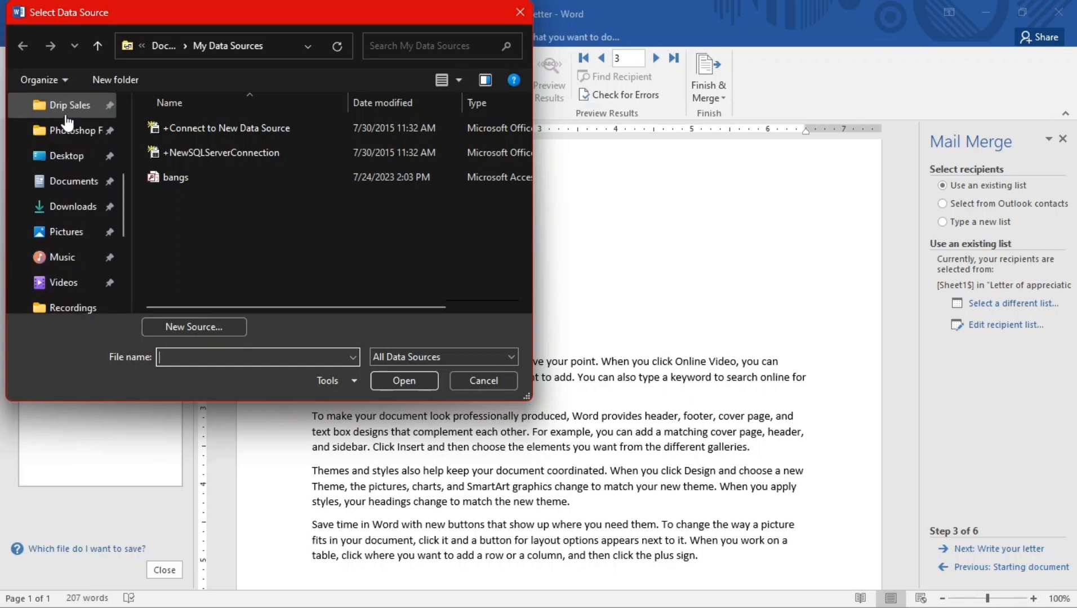
# Open the 'Letter of appreciation' workbook on the Desktop as the data source
pyautogui.click(66, 156)
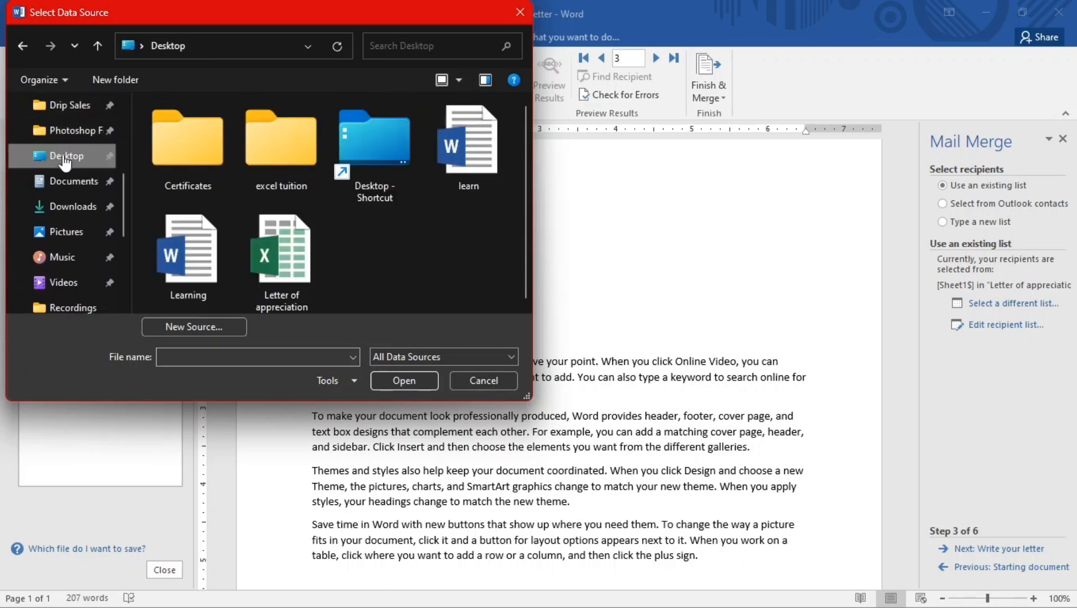
pyautogui.click(281, 249)
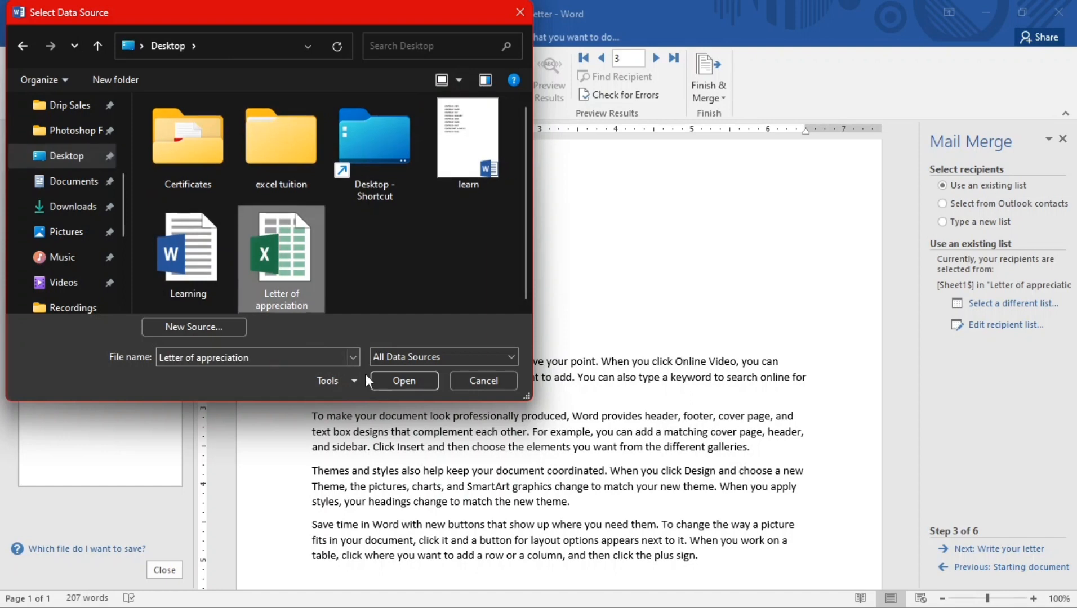
pyautogui.click(403, 381)
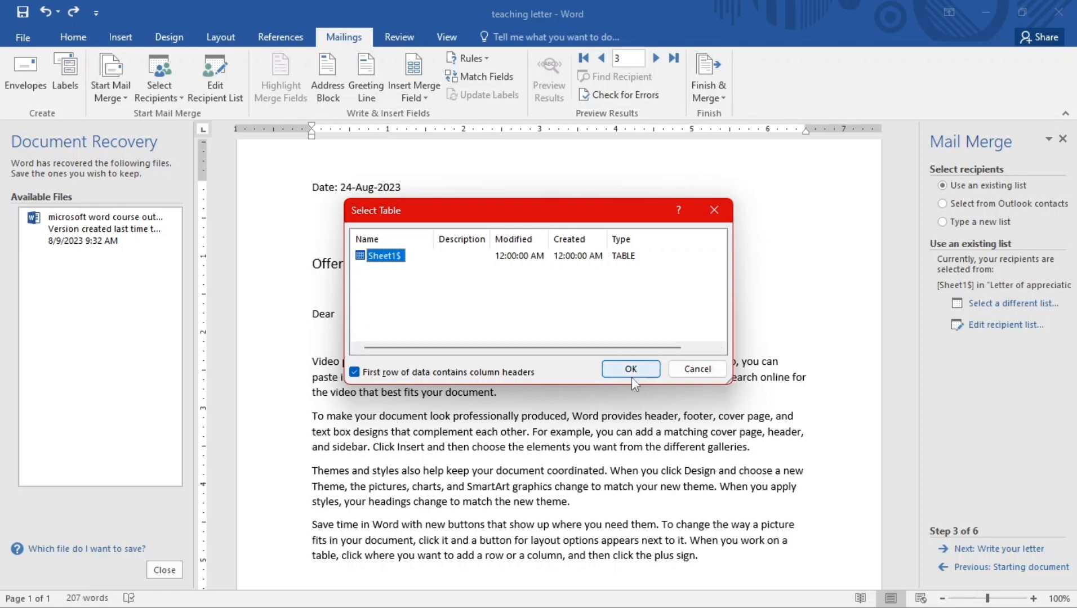
# Accept Sheet1$ with the header row as the recipient table
pyautogui.click(630, 368)
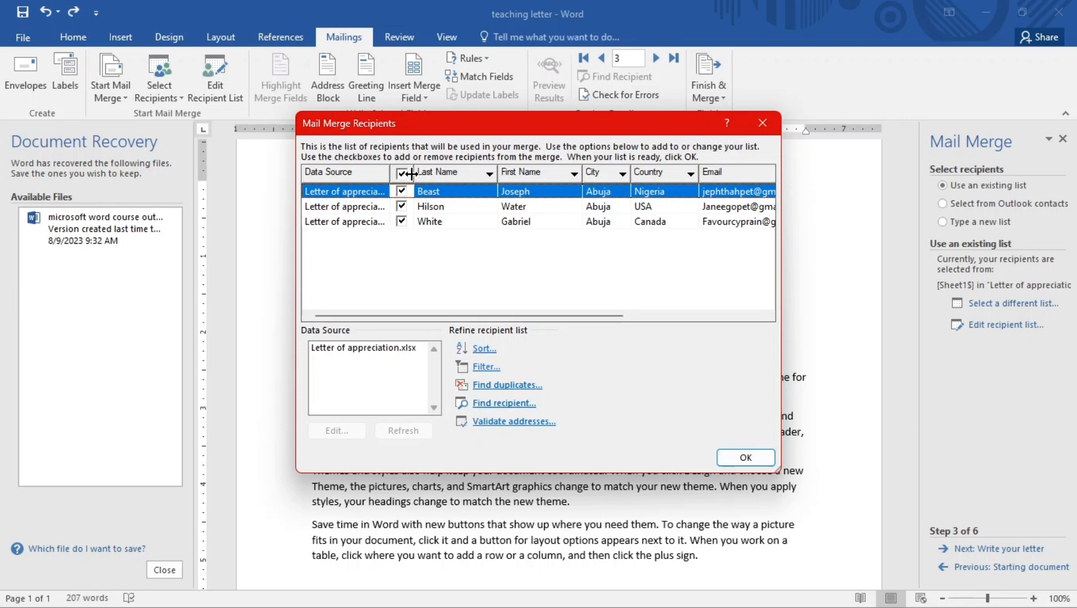
# Deselect all recipients, tick only the first row, and close the recipient list
pyautogui.click(401, 171)
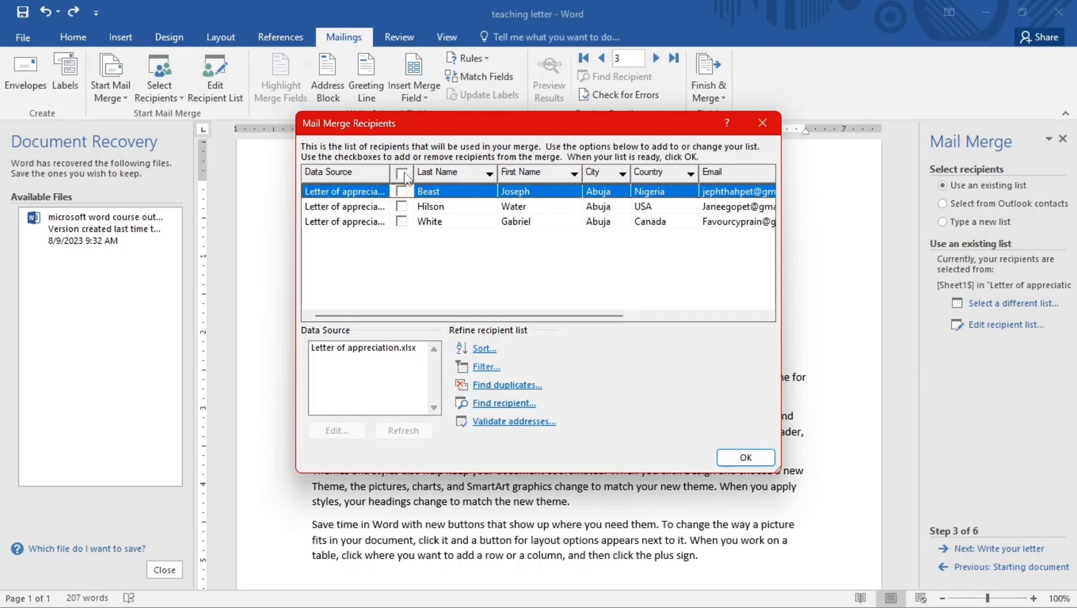
pyautogui.click(400, 191)
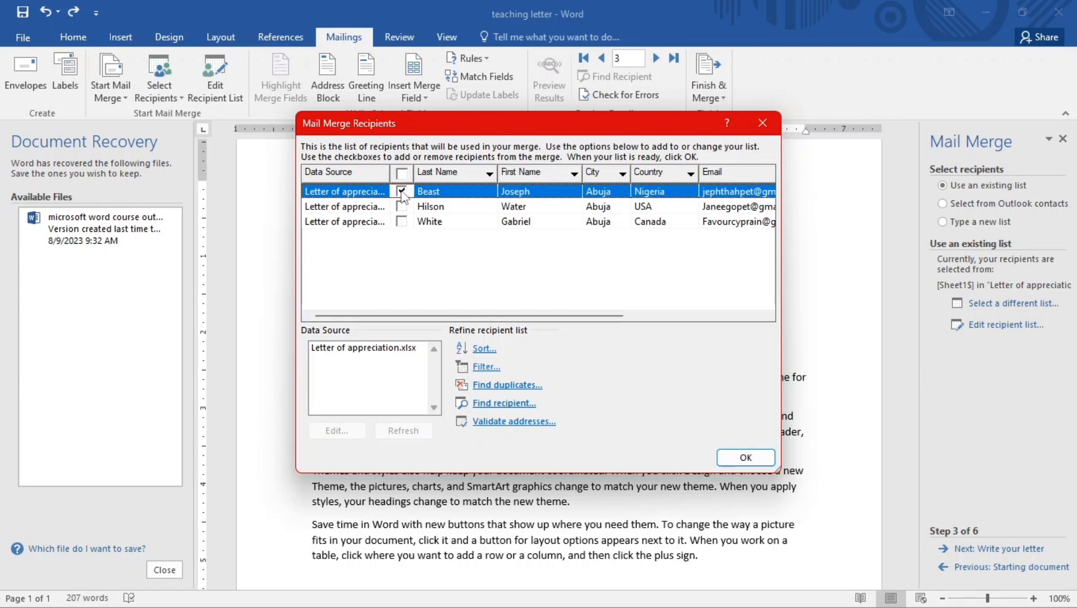
pyautogui.click(401, 221)
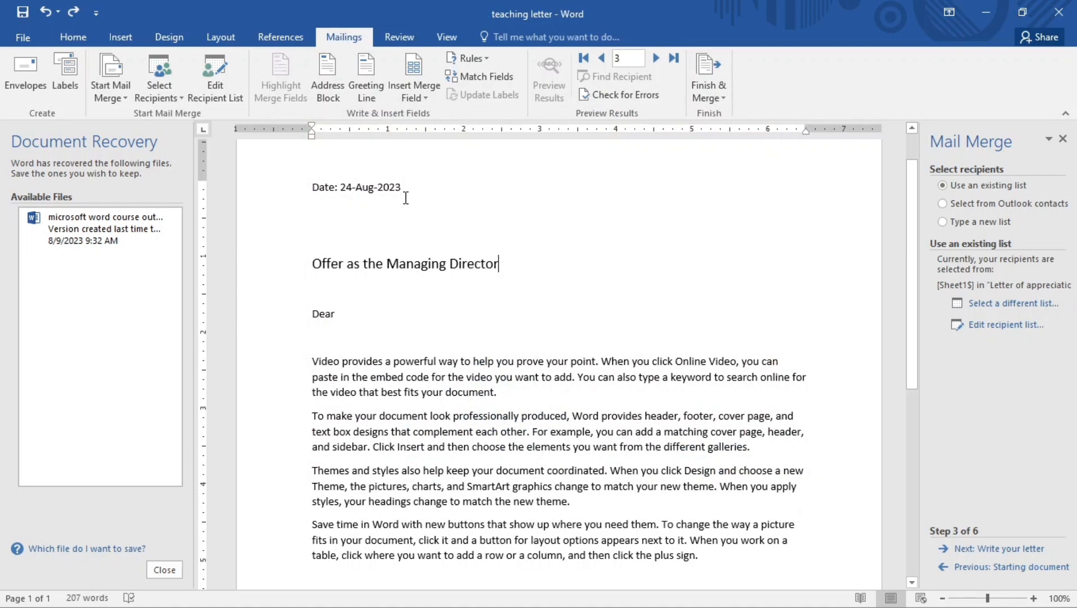
pyautogui.moveTo(361, 273)
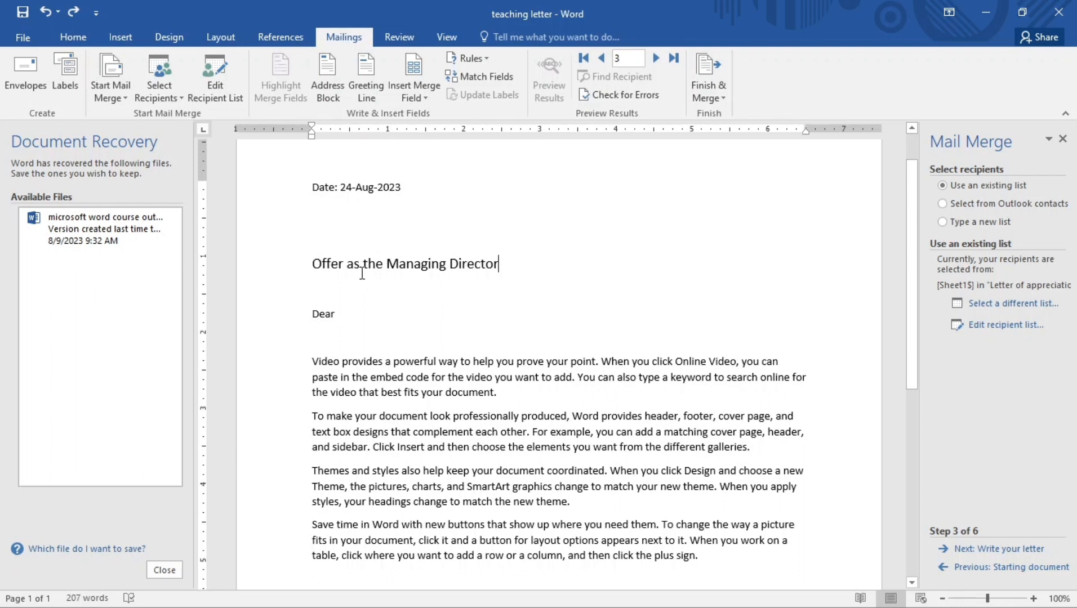
pyautogui.moveTo(413, 76)
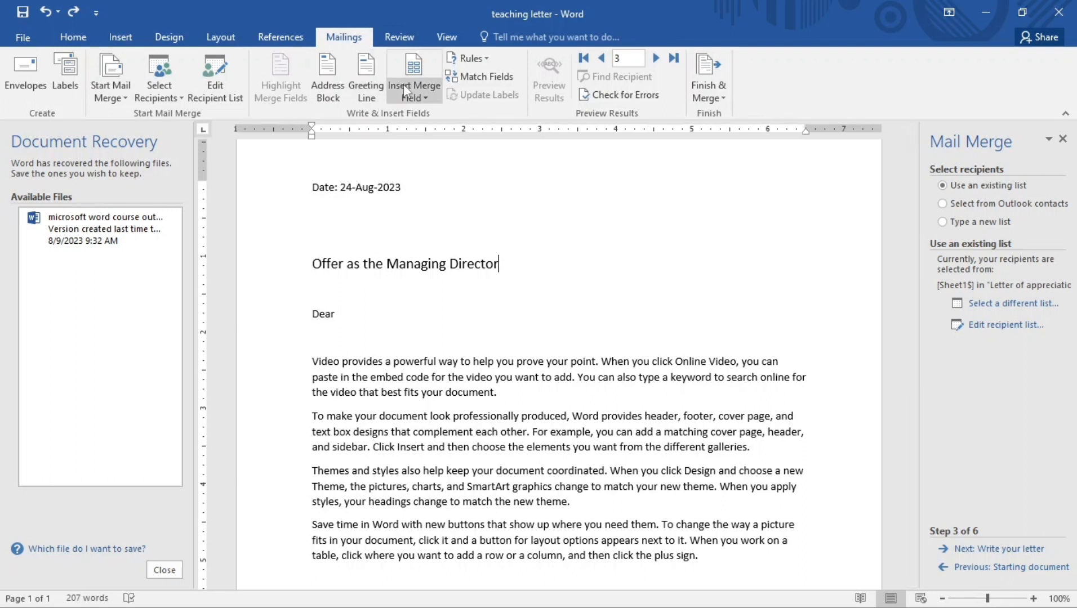
# Insert the First_Name and Last_Name merge fields into the letter
pyautogui.click(413, 77)
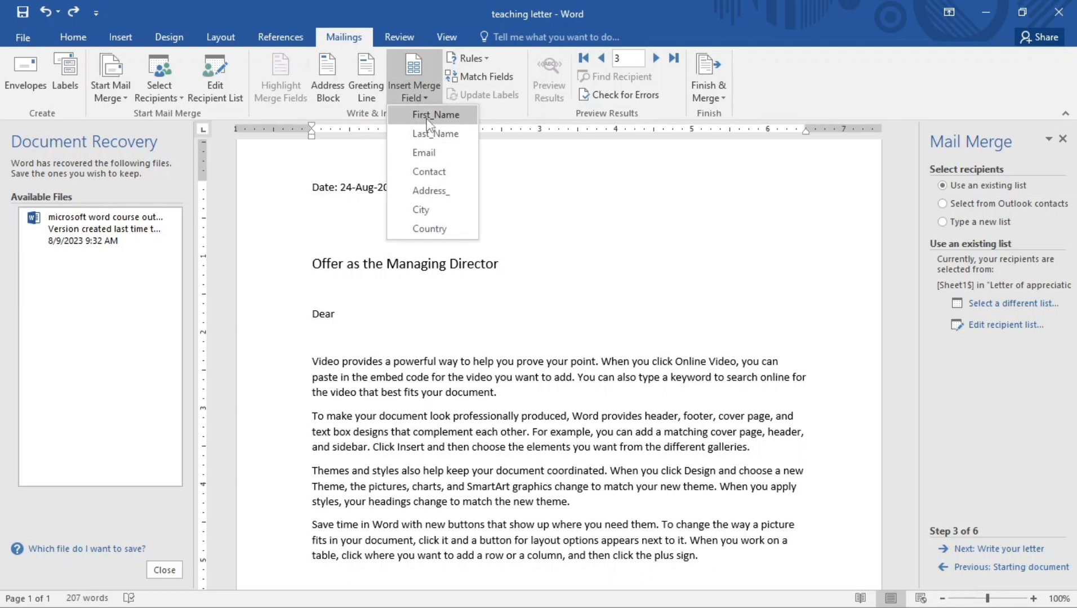
pyautogui.click(429, 114)
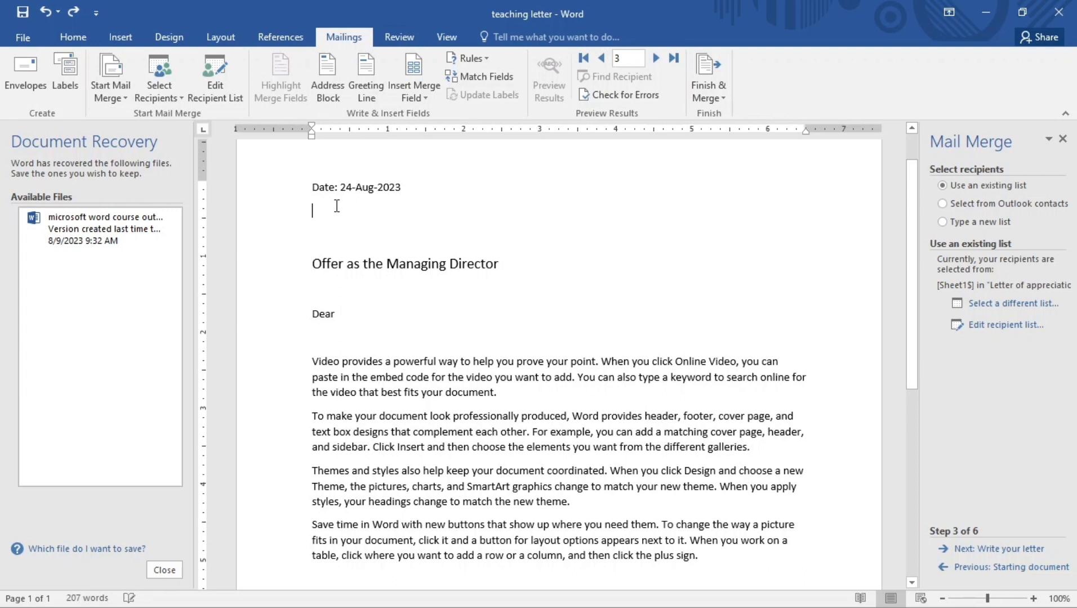
pyautogui.click(413, 79)
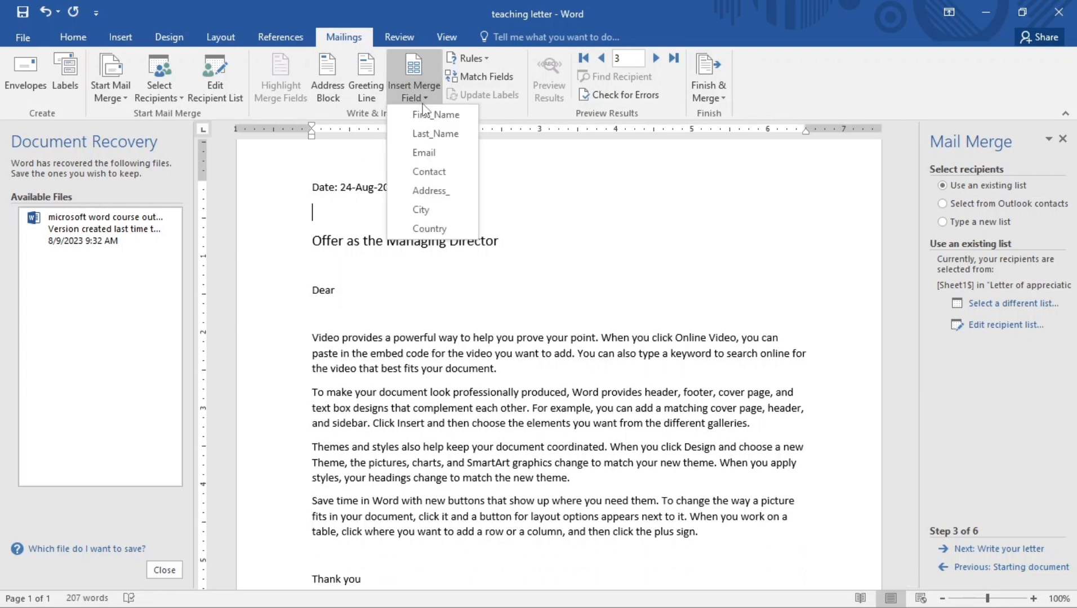
pyautogui.click(435, 114)
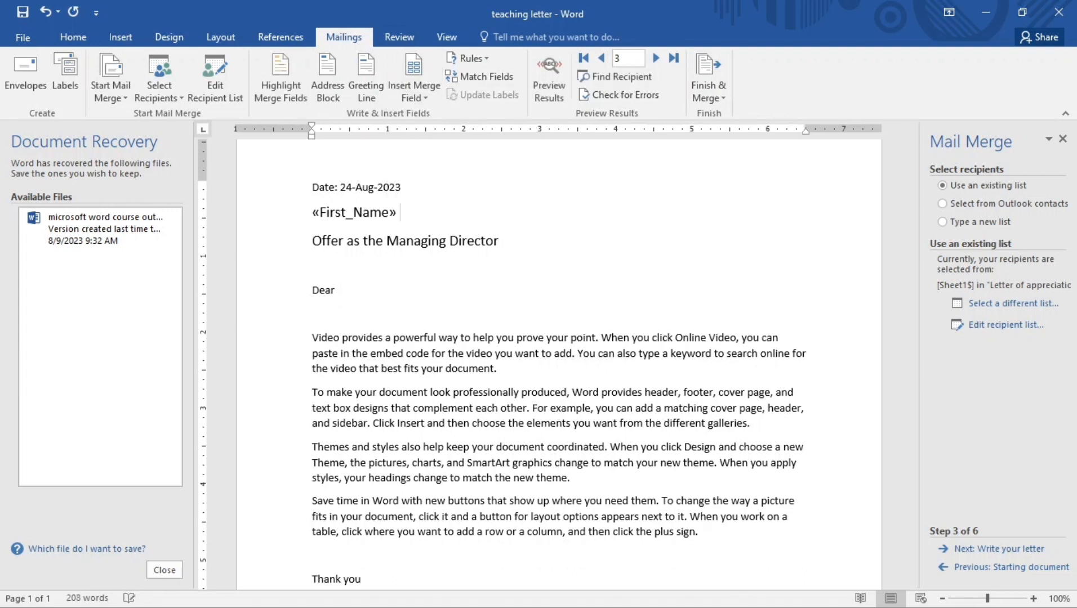
pyautogui.click(414, 78)
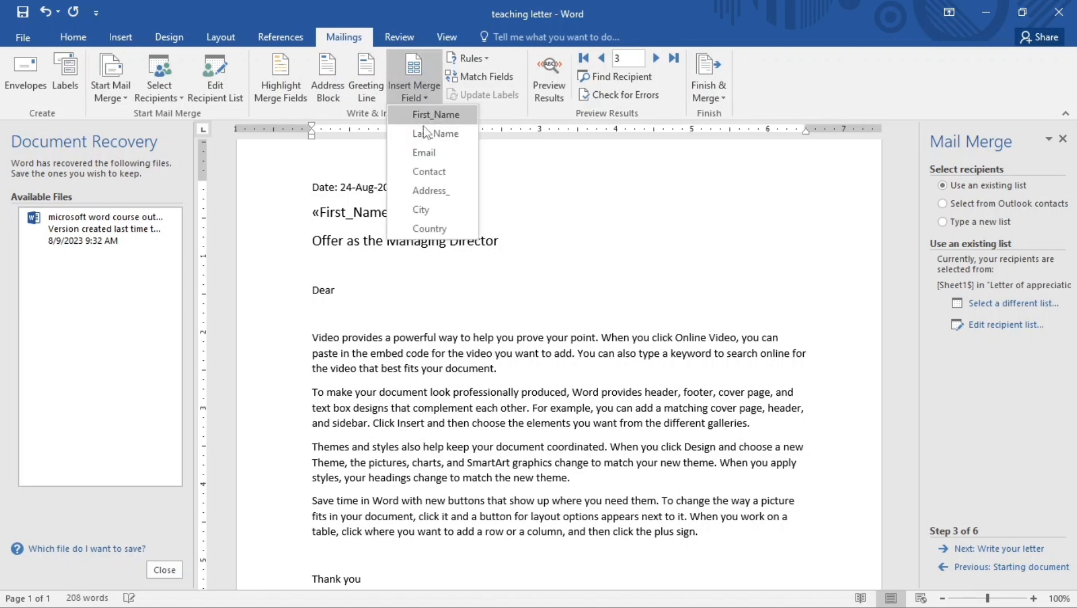
pyautogui.click(436, 133)
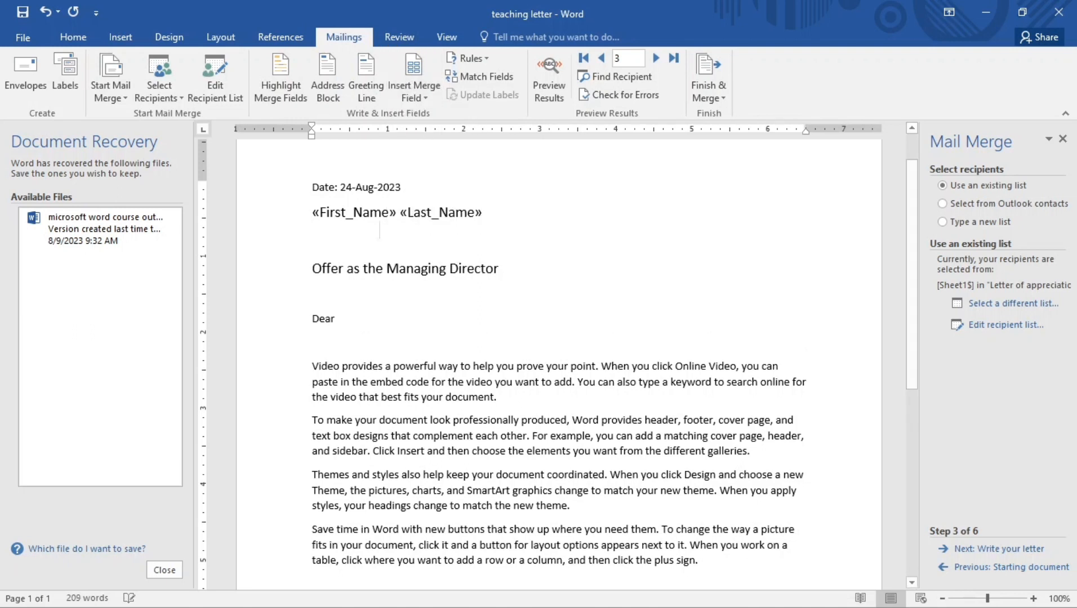
# Add the Address_, City and Country merge fields on the following lines
pyautogui.click(414, 66)
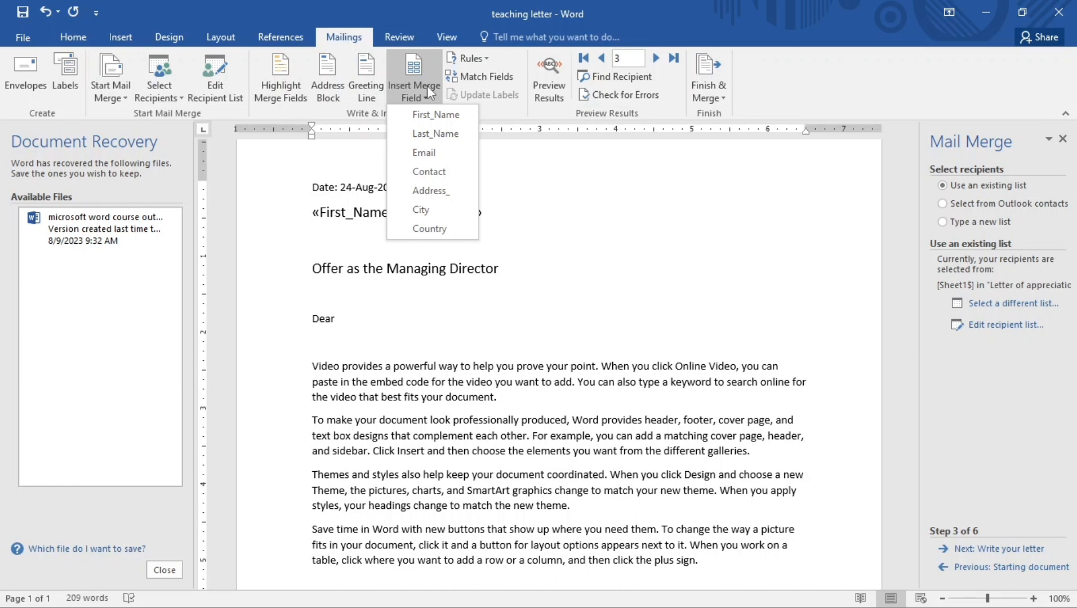
pyautogui.click(431, 190)
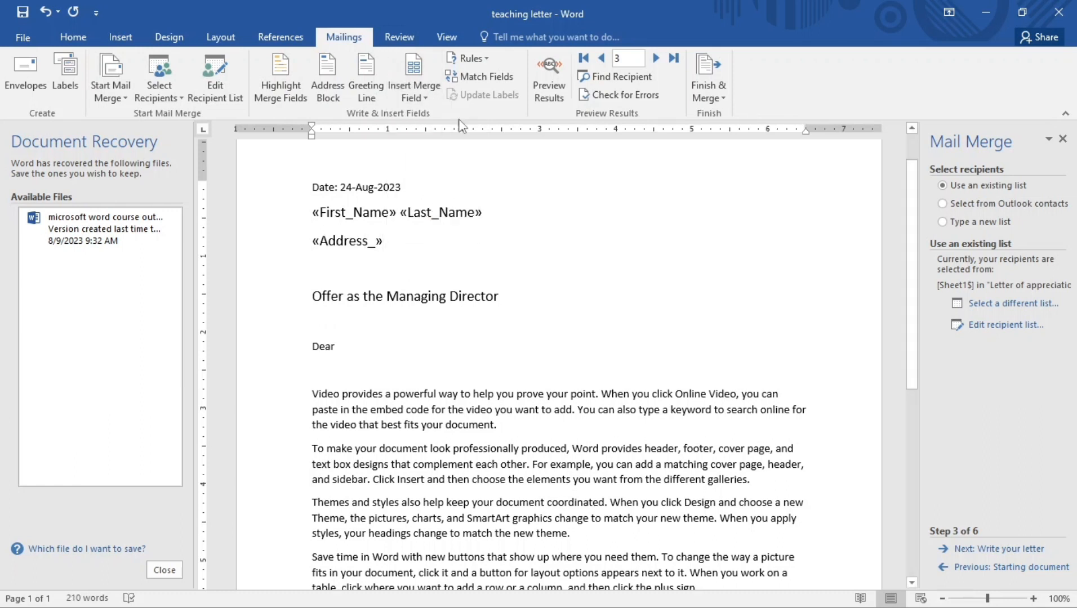
pyautogui.click(413, 79)
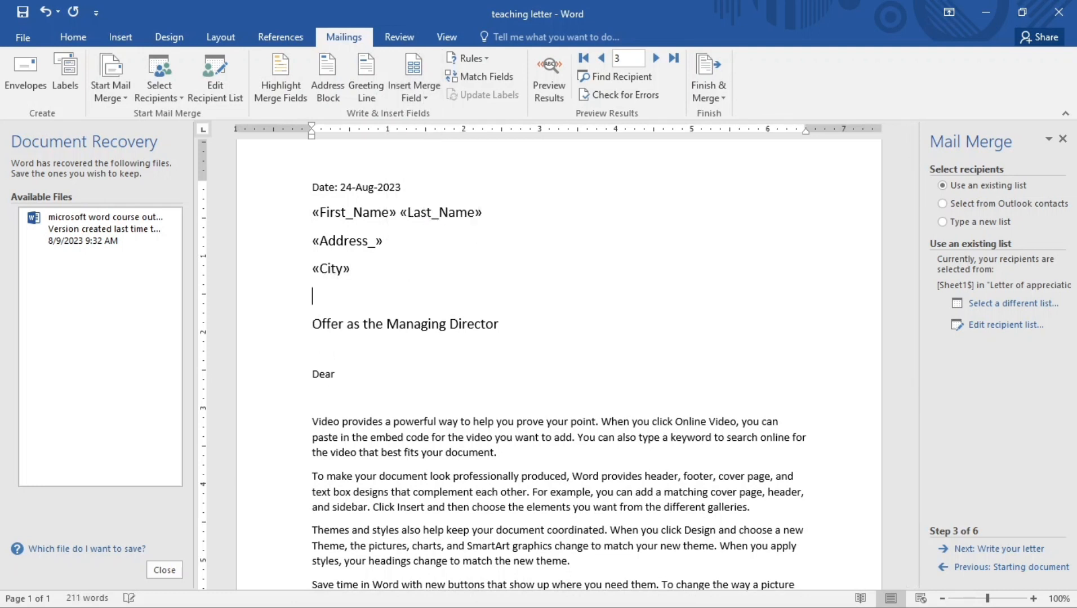
pyautogui.click(414, 76)
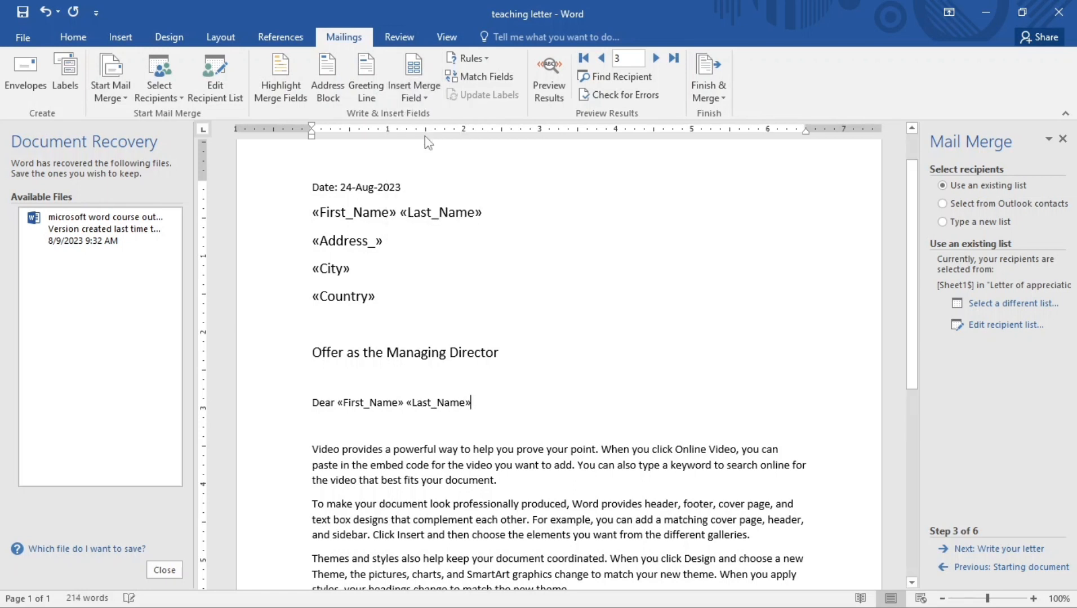
pyautogui.moveTo(426, 376)
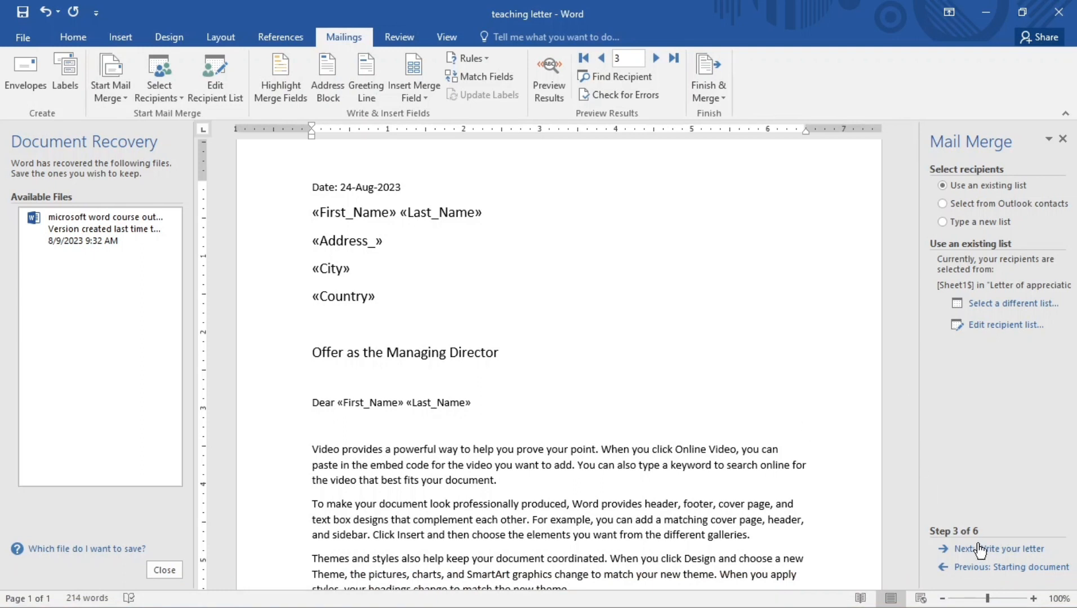
# Advance the wizard to 'Write your letter' and place the cursor after the greeting
pyautogui.click(973, 549)
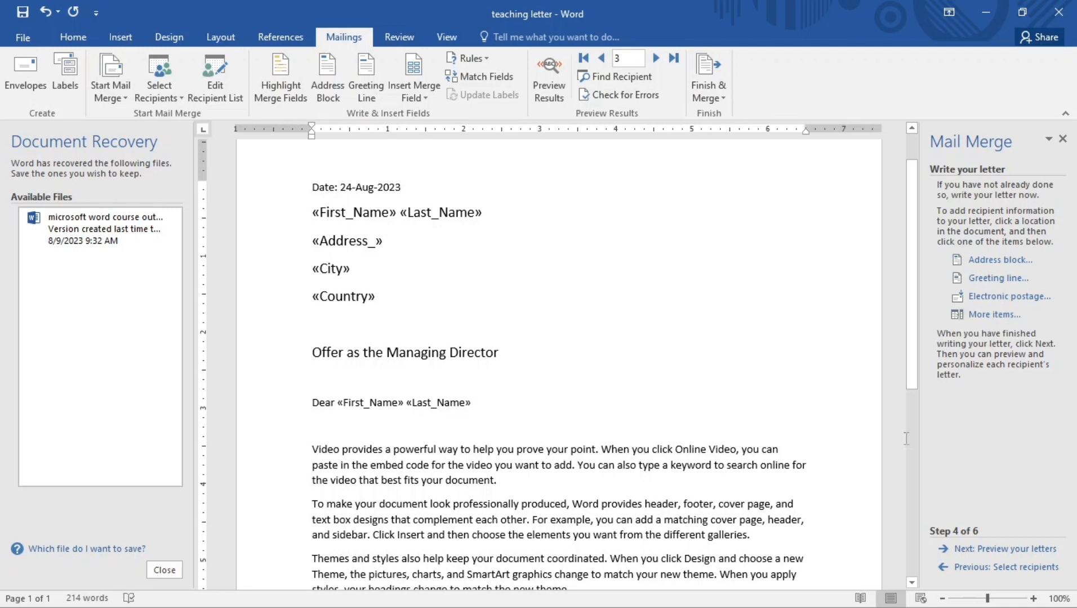
pyautogui.click(470, 402)
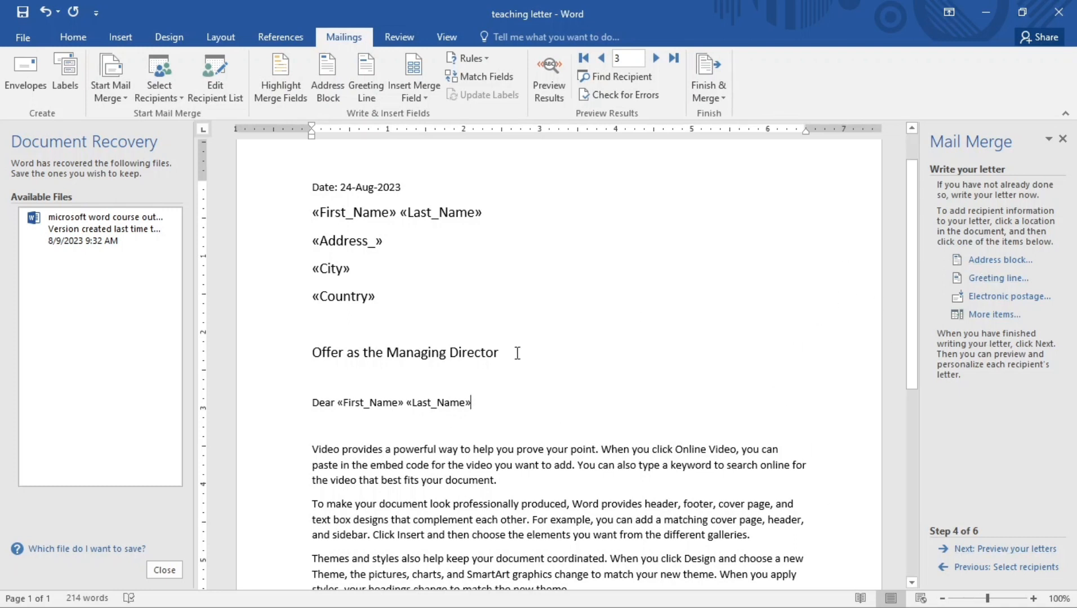
pyautogui.moveTo(701, 427)
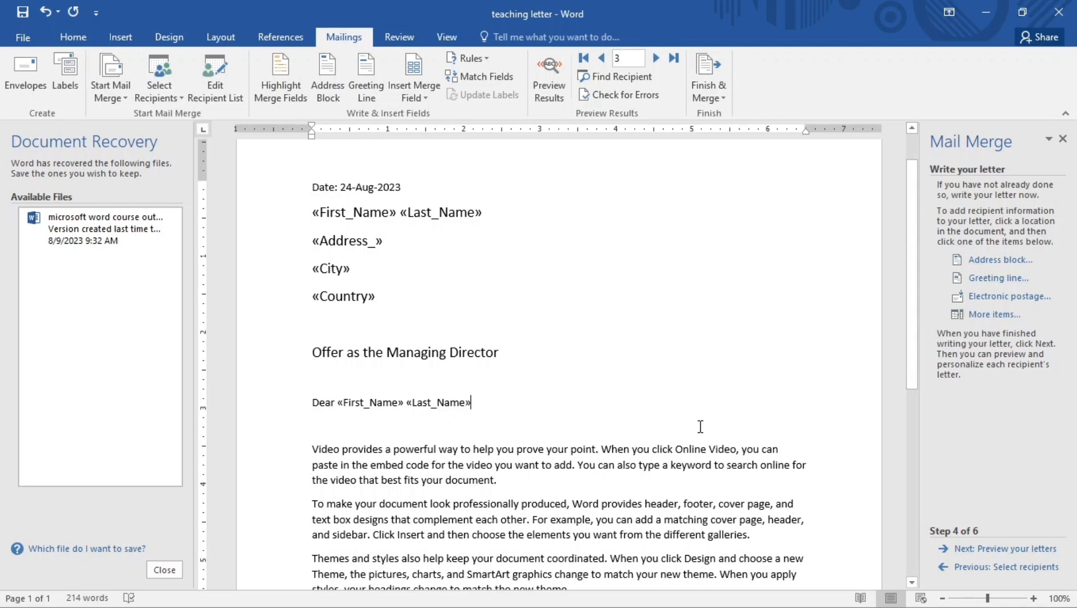
pyautogui.moveTo(987, 555)
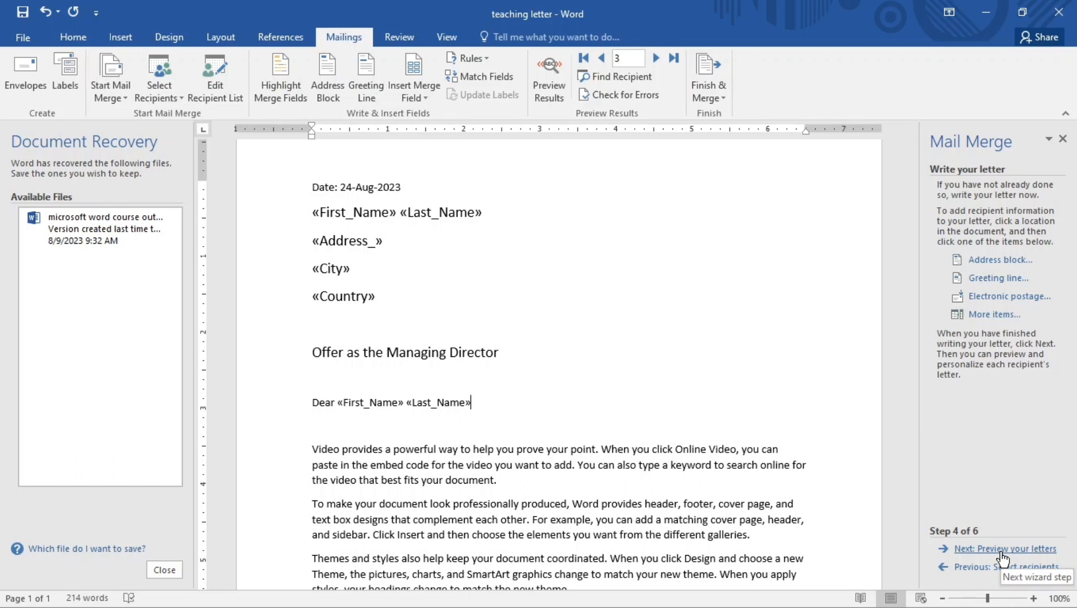
# Advance to 'Preview your letters', showing recipient 3's name, address, city and country
pyautogui.click(1001, 549)
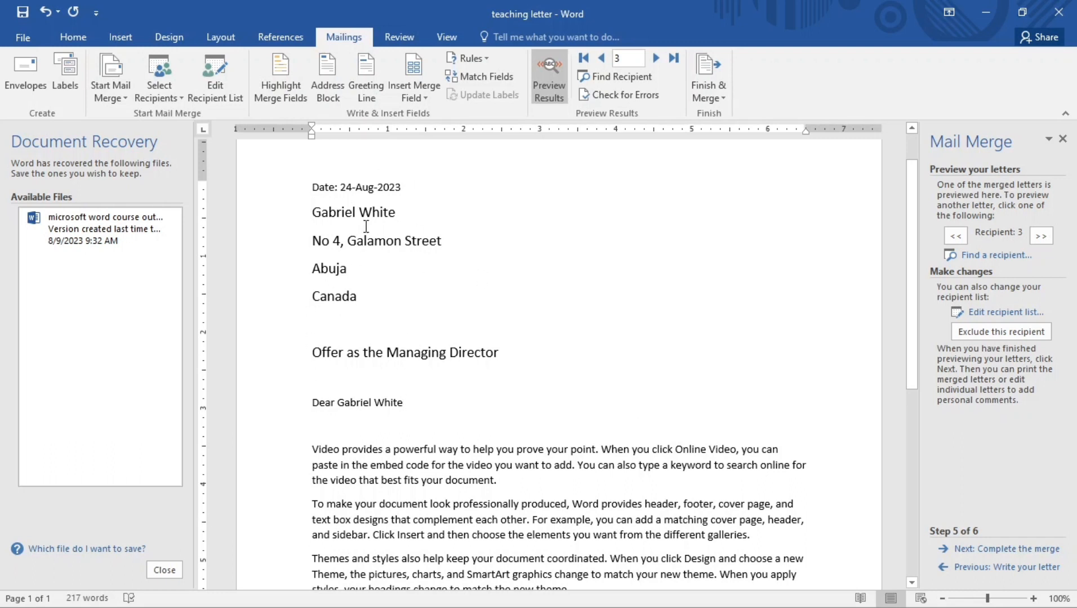
pyautogui.click(403, 402)
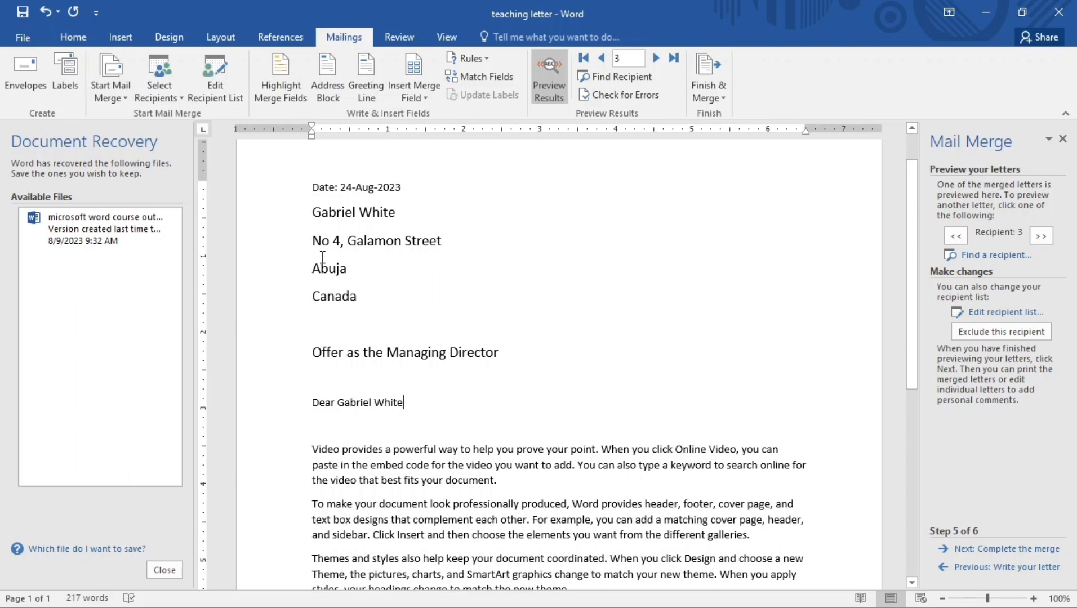
pyautogui.moveTo(369, 276)
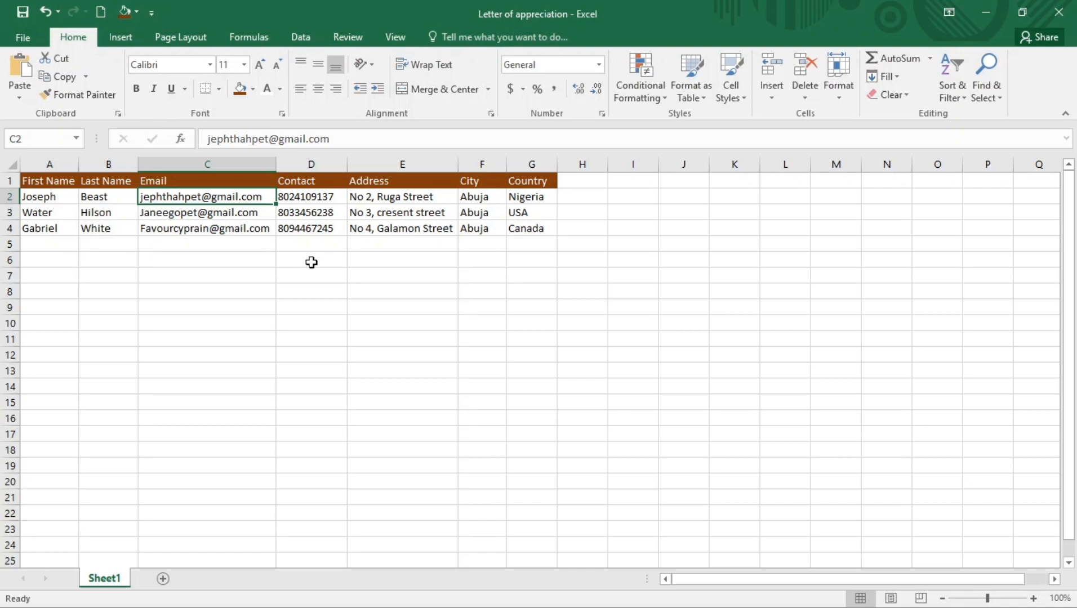
pyautogui.moveTo(526, 232)
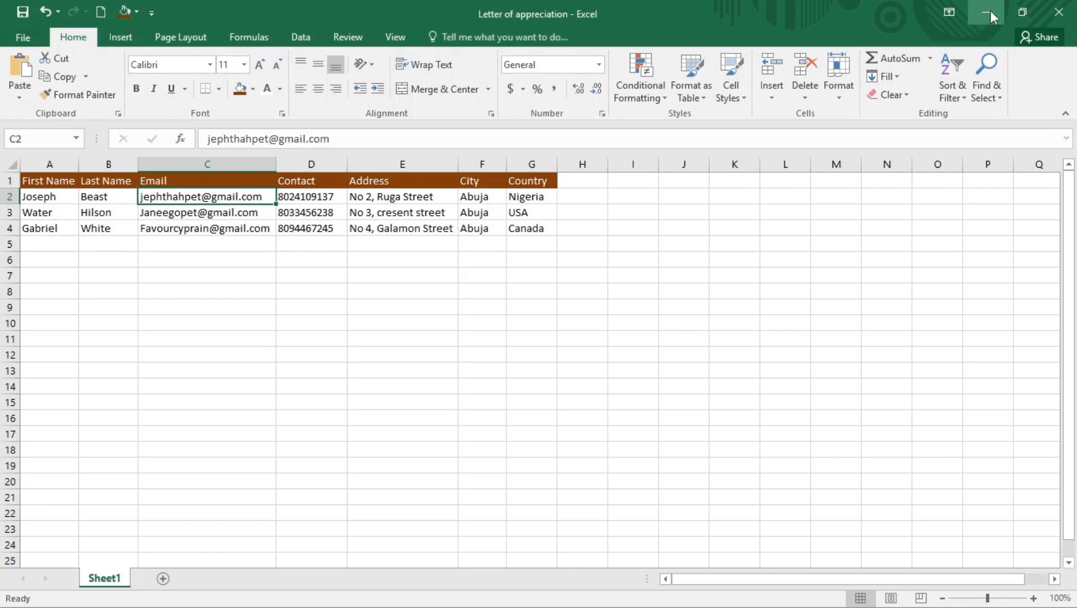
pyautogui.moveTo(985, 12)
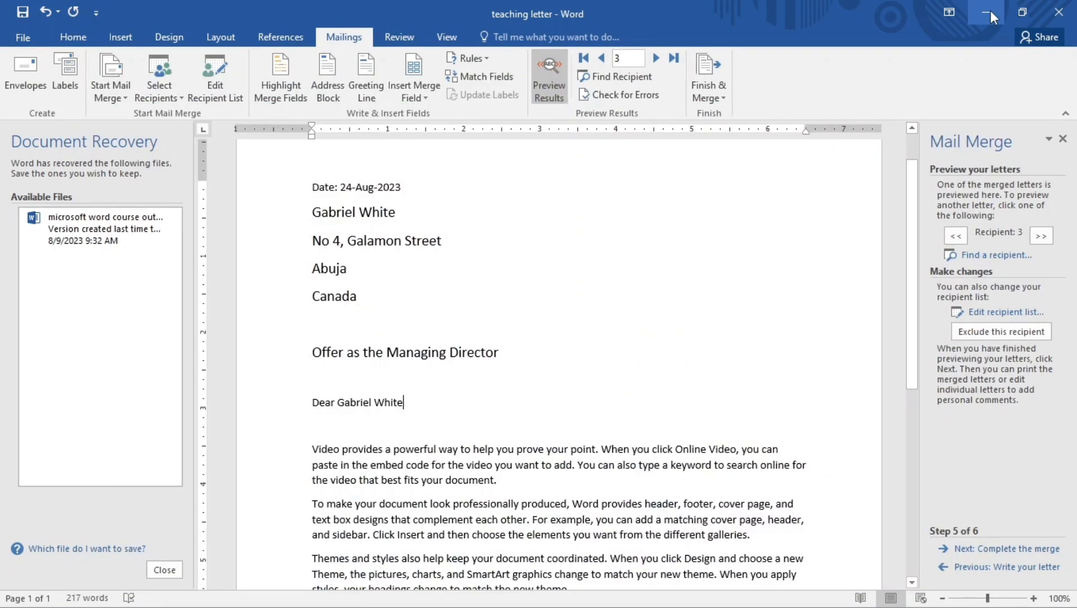
pyautogui.moveTo(976, 553)
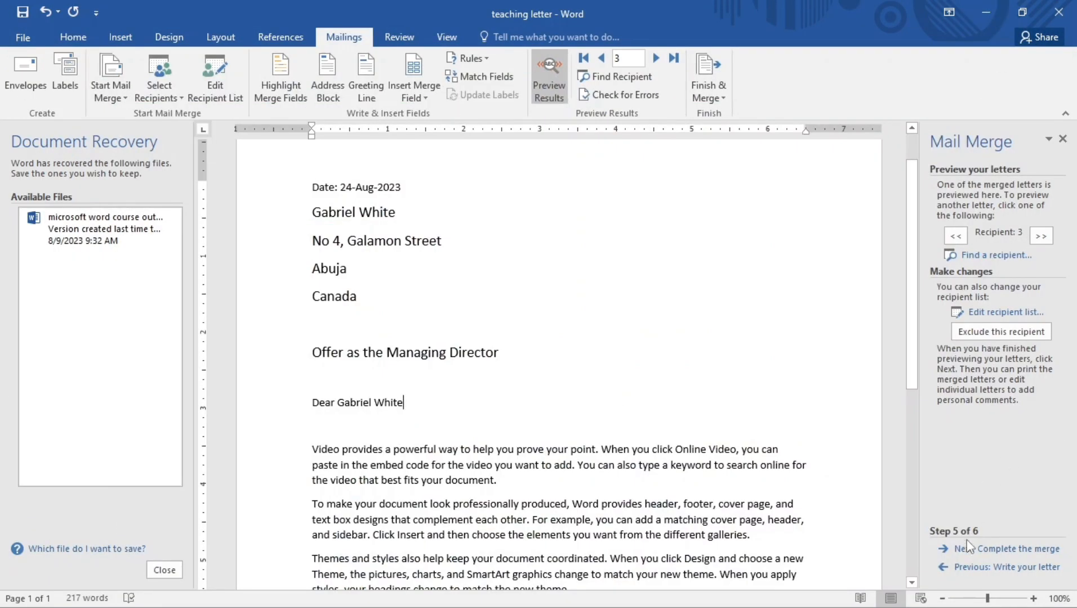
# Advance the wizard to 'Complete the merge' with recipient 3's letter still shown
pyautogui.click(974, 549)
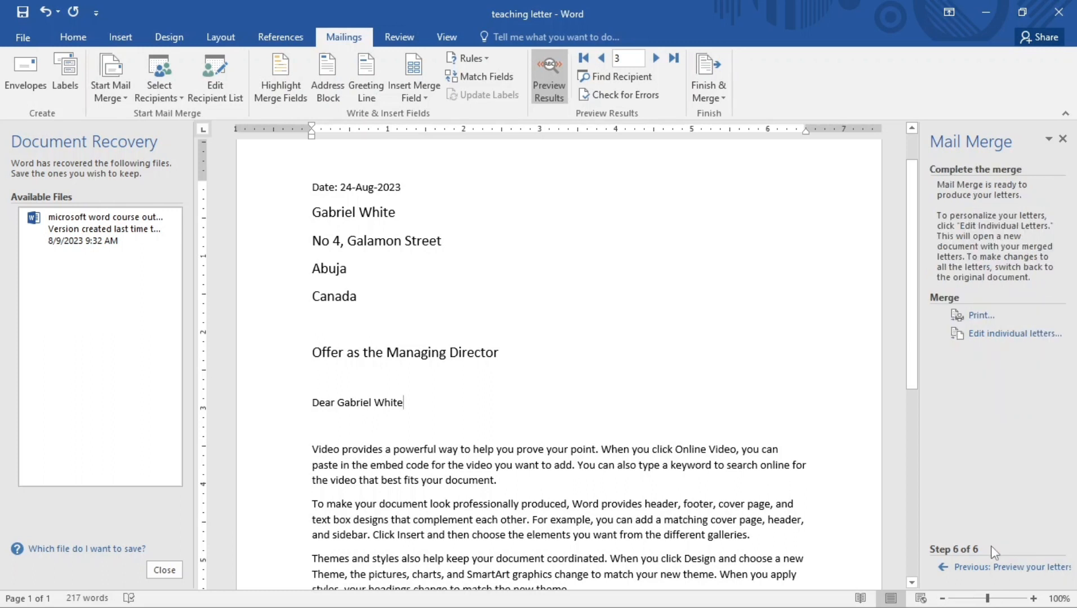
pyautogui.moveTo(1005, 477)
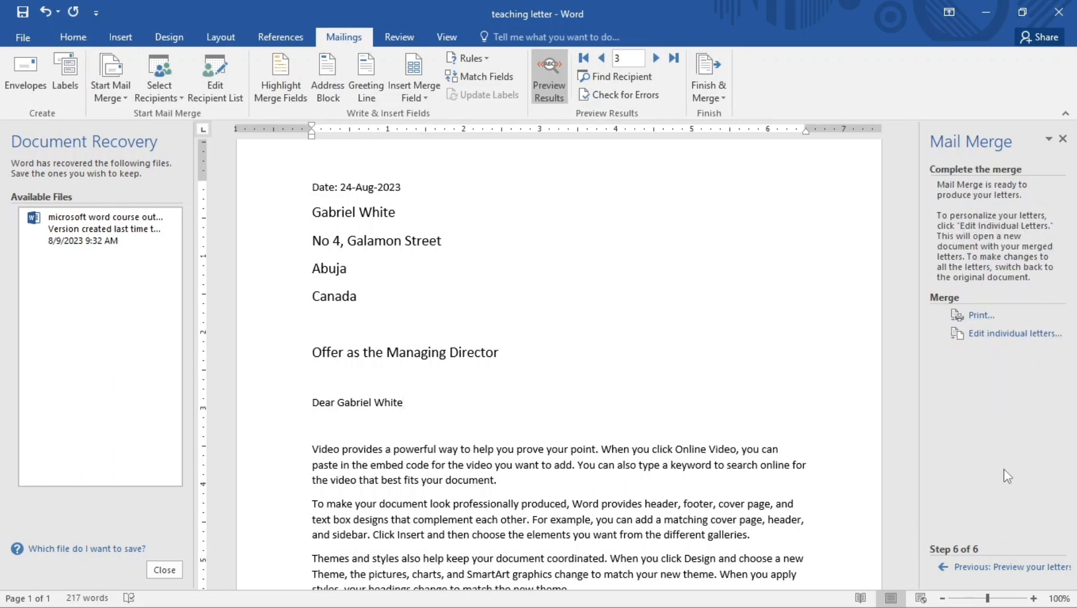
pyautogui.moveTo(1030, 284)
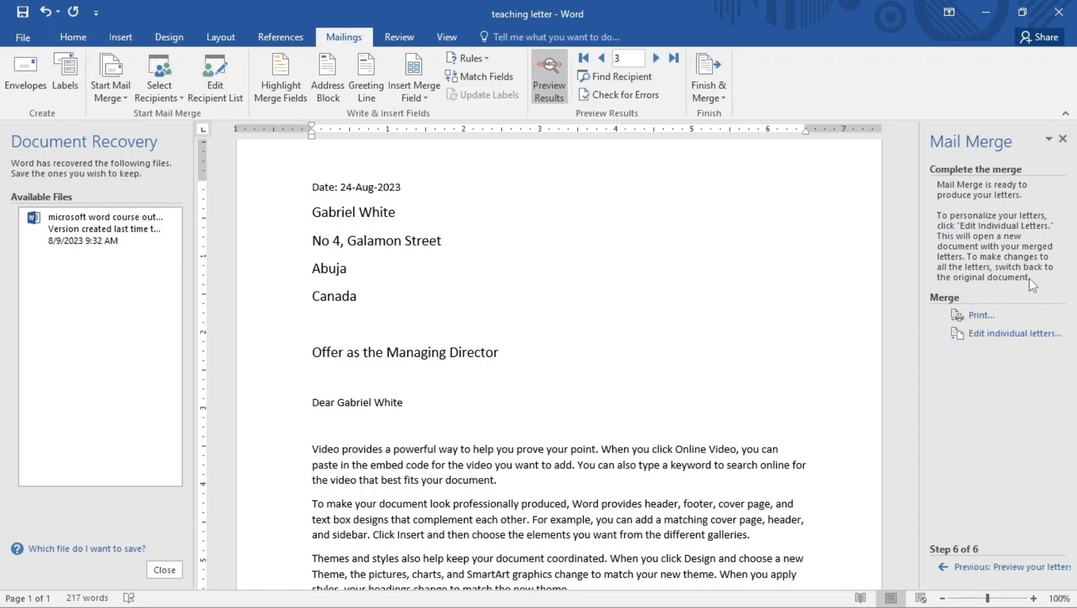
pyautogui.moveTo(957, 210)
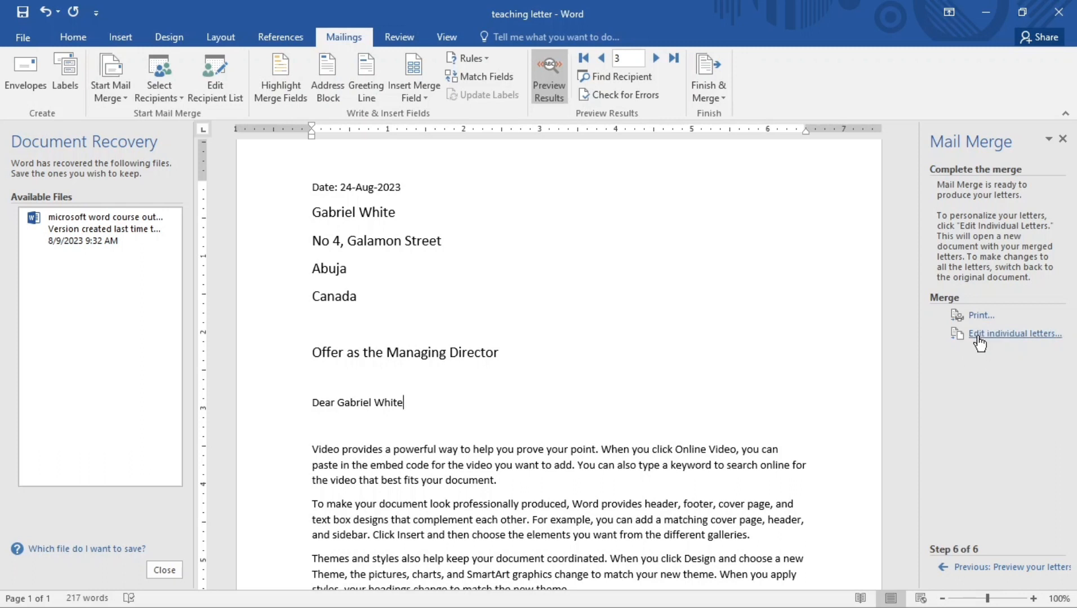
pyautogui.moveTo(978, 342)
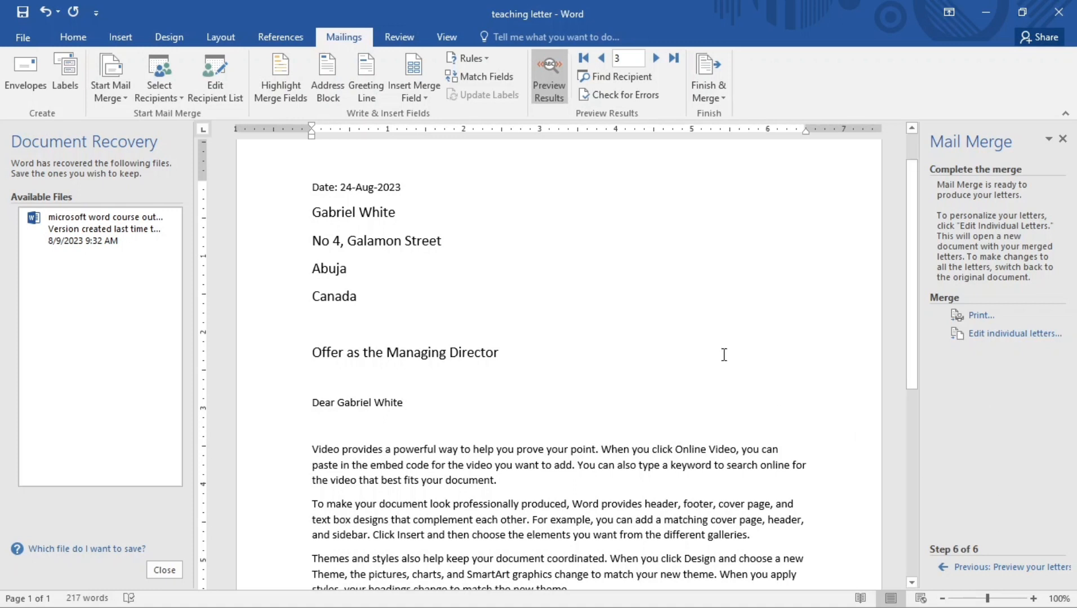
pyautogui.moveTo(659, 123)
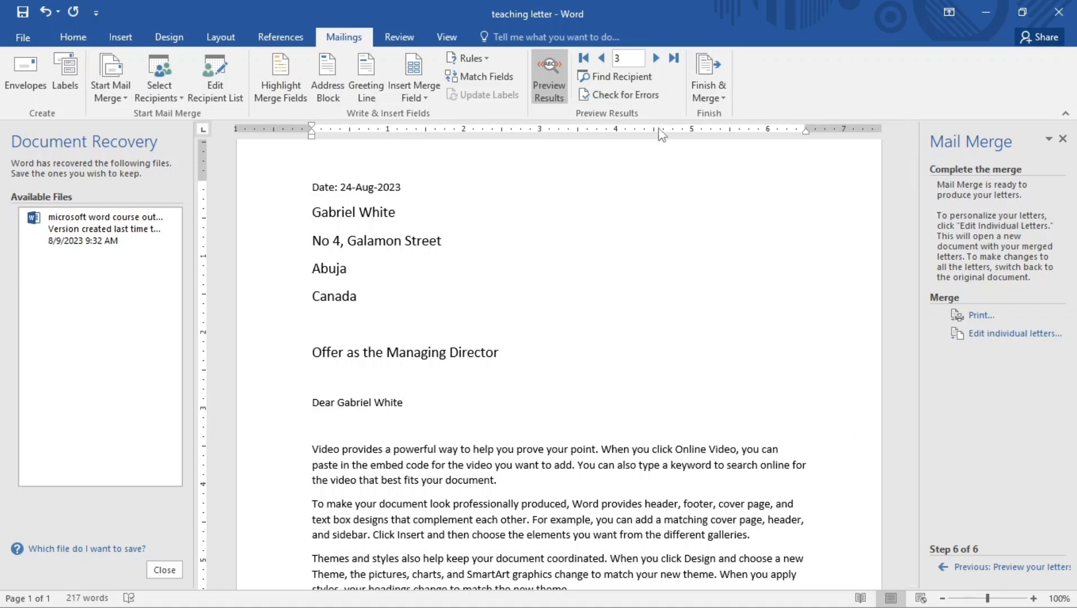
pyautogui.click(402, 402)
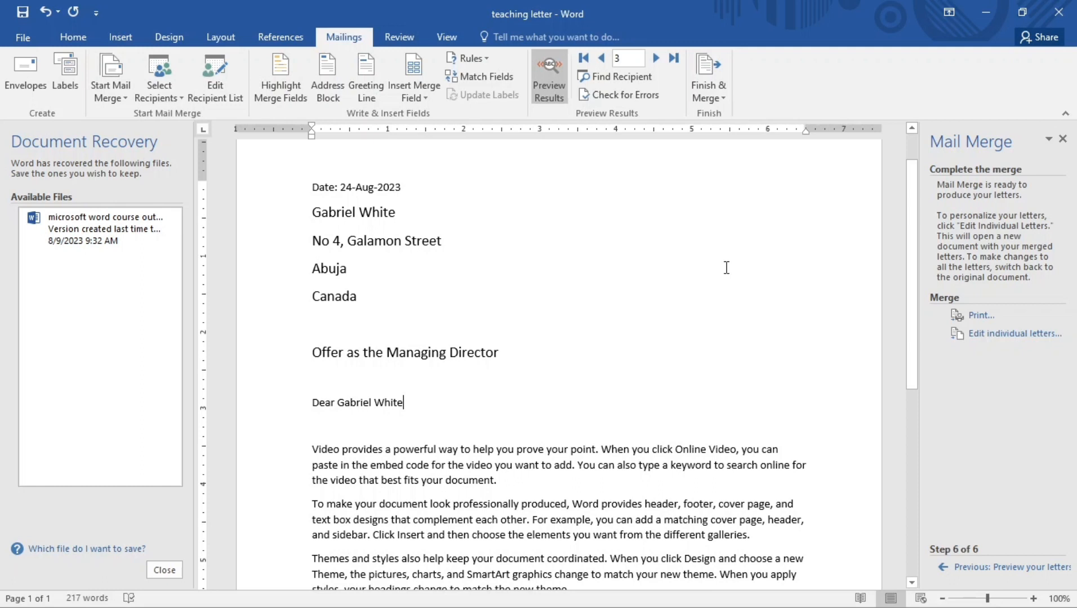